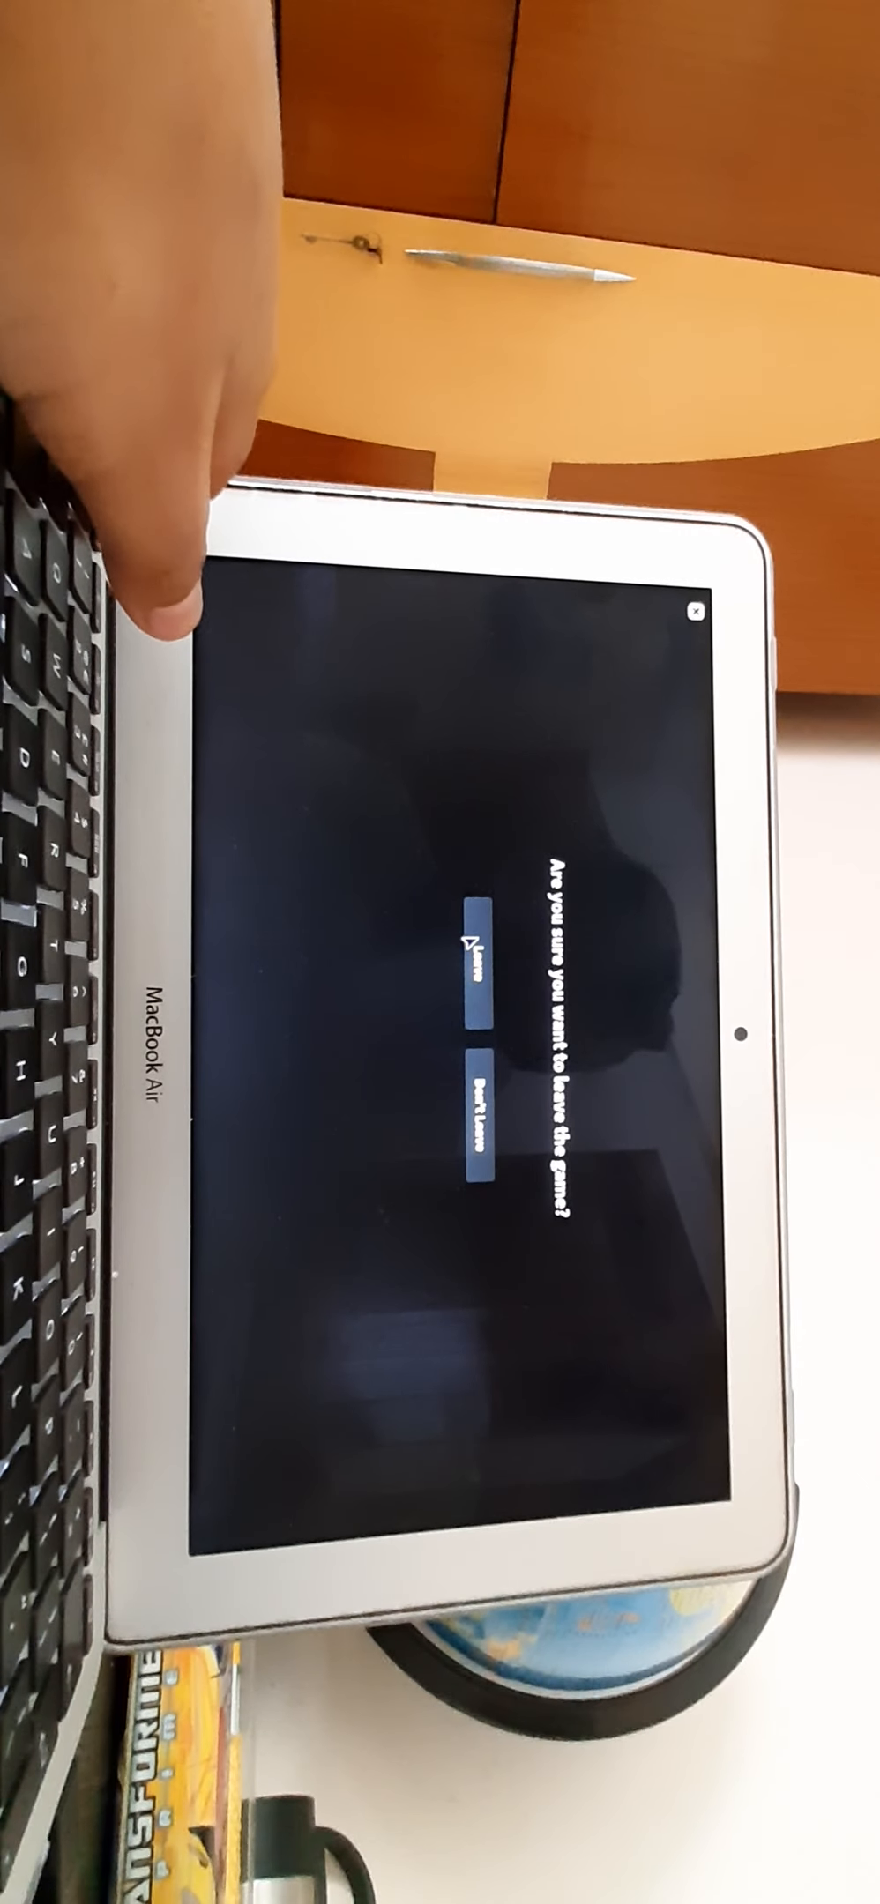
# Choose Leave in the 'Are you sure you want to leave the game?' prompt to quit to the desktop
pyautogui.click(471, 978)
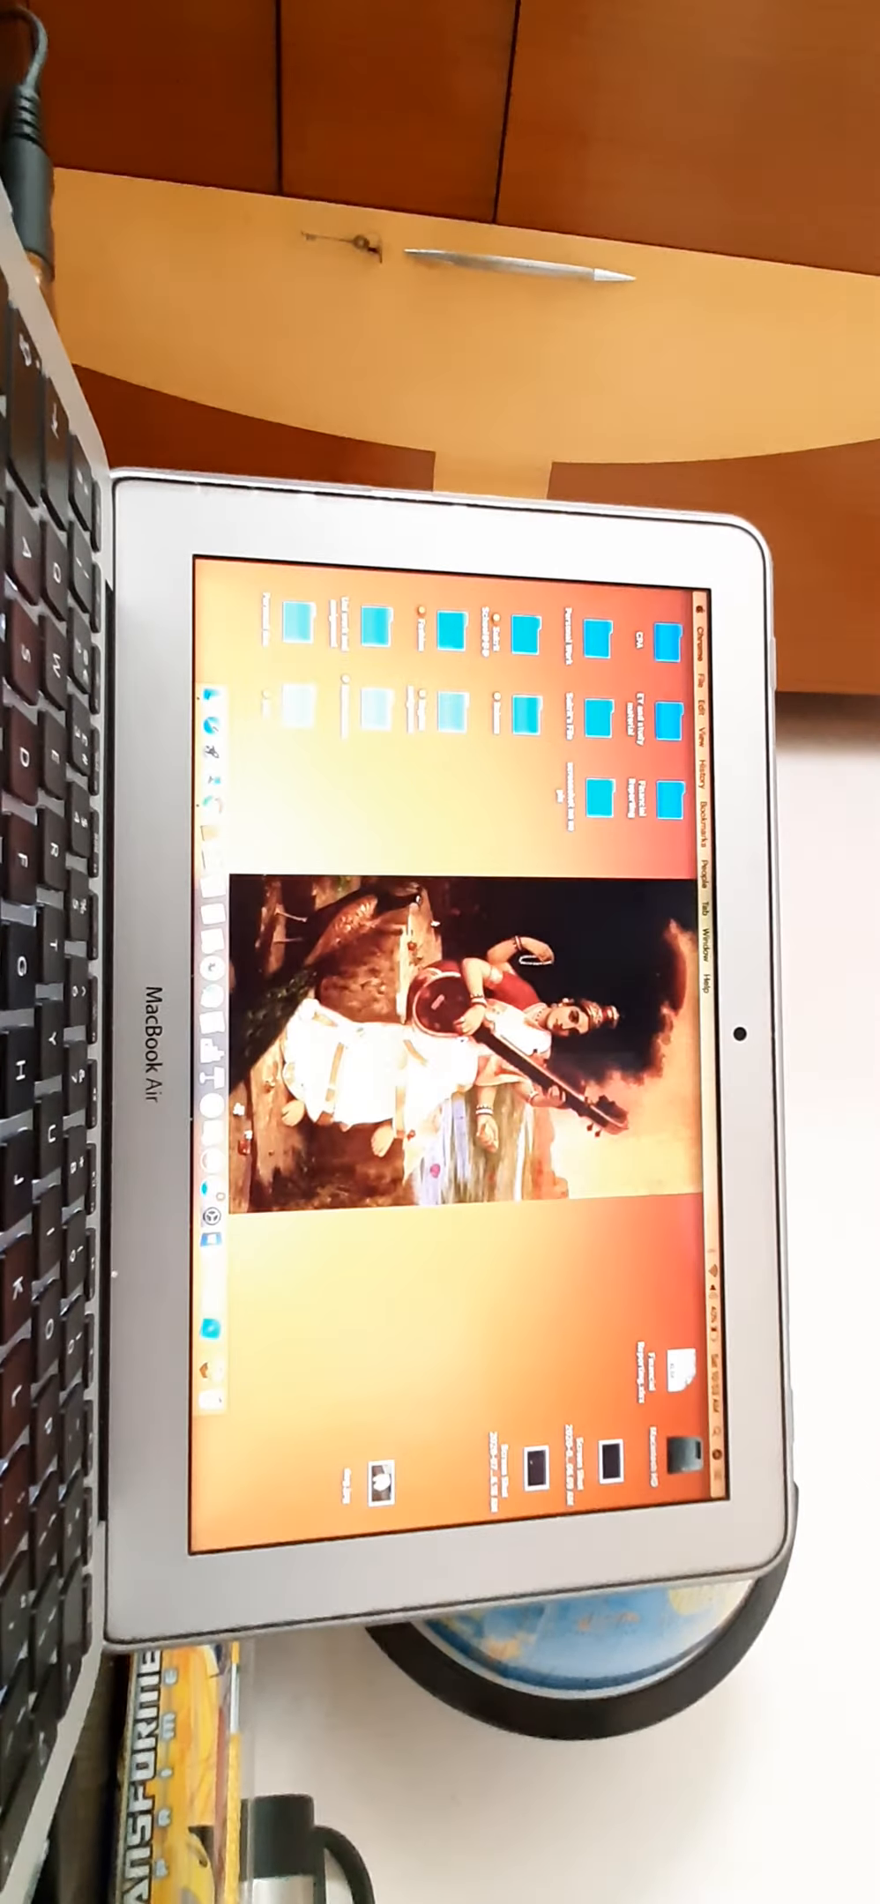